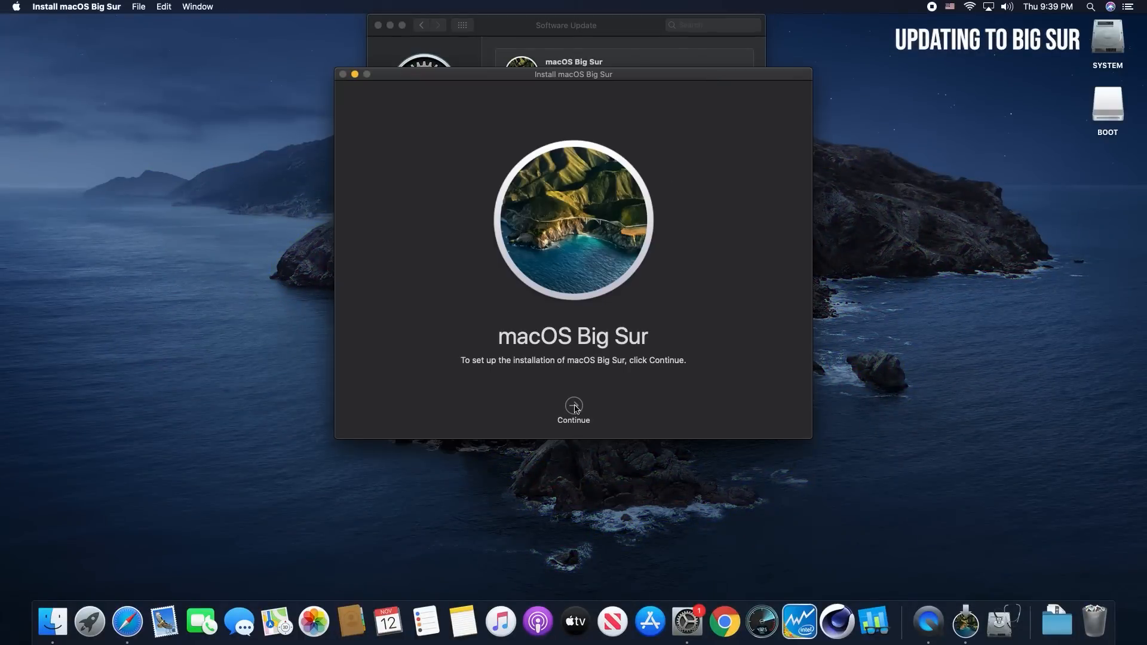
# - Continue past the Big Sur welcome screen to the disk selection showing SYSTEM
pyautogui.click(572, 408)
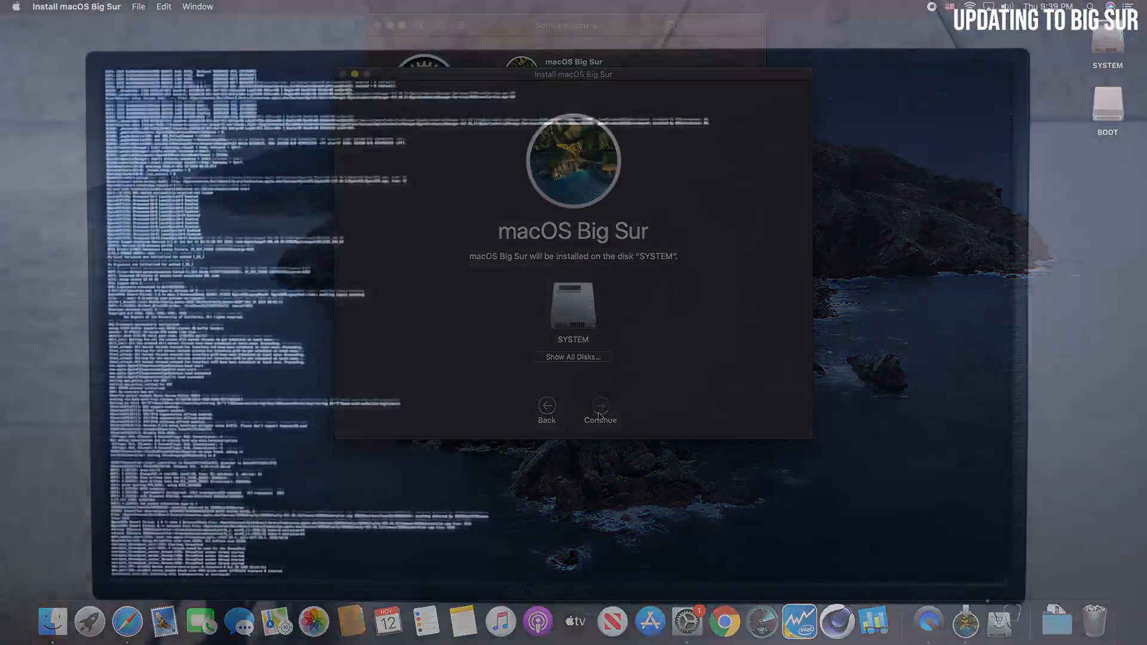